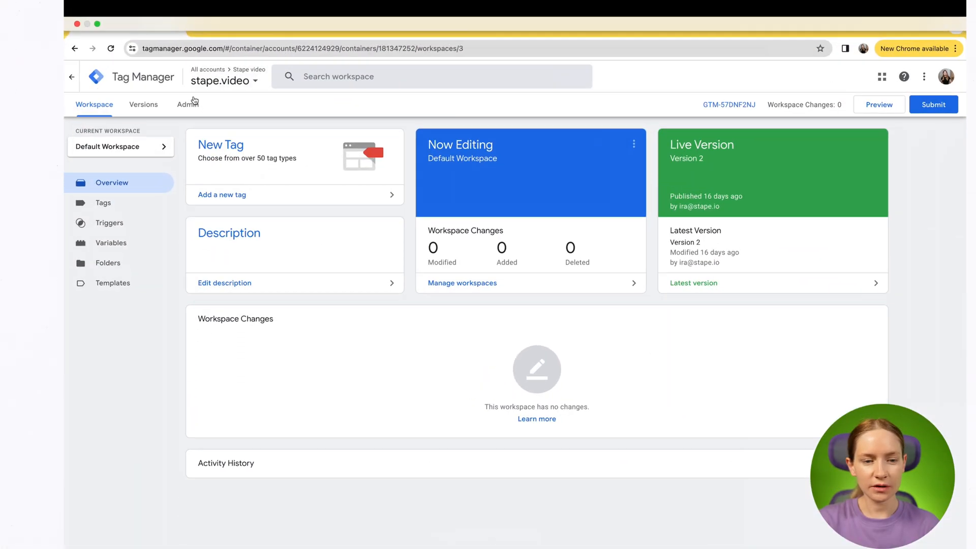
Step: Create a server-type container named 'sgtm.stape.video' from the GTM Admin page
{"action": "left_click", "coordinate": [187, 104]}
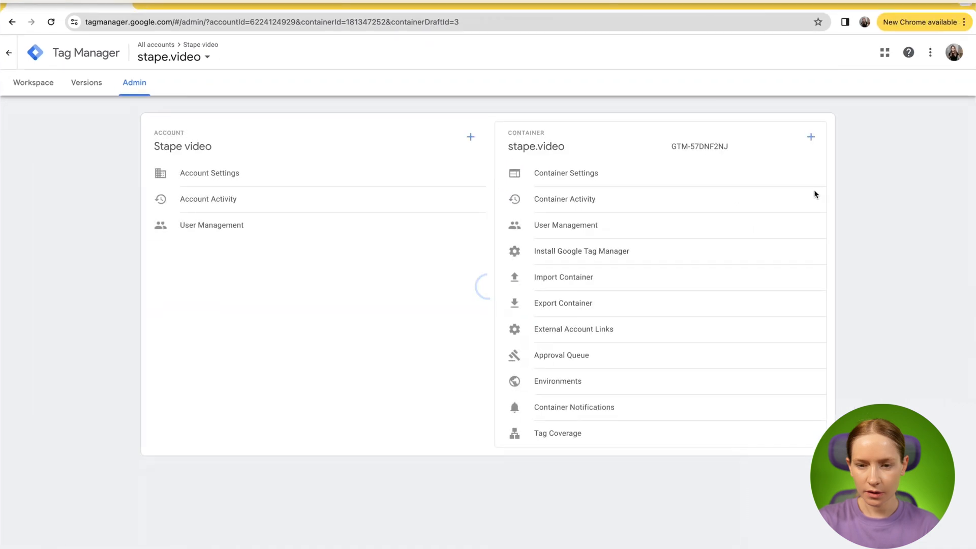
{"action": "left_click", "coordinate": [811, 136]}
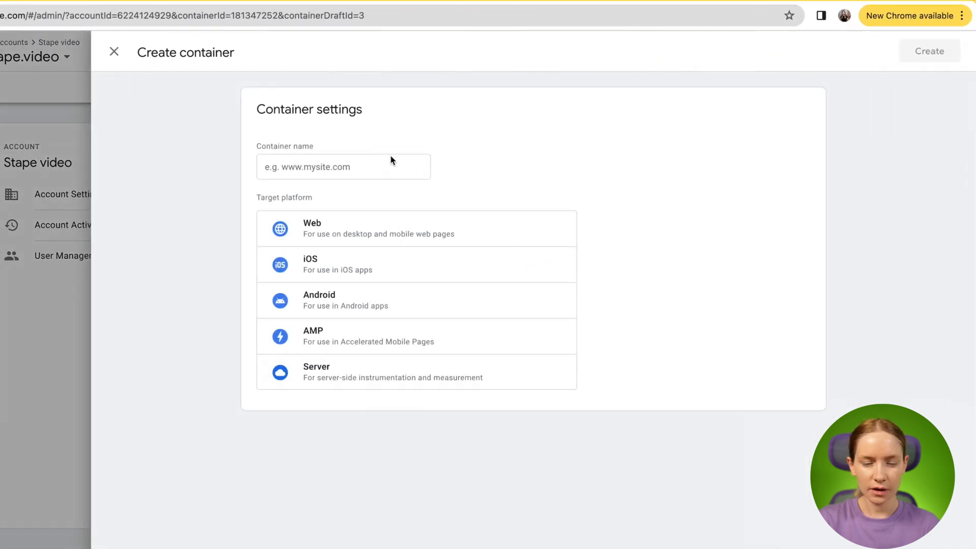
{"action": "type", "text": "sgtm.stape.video"}
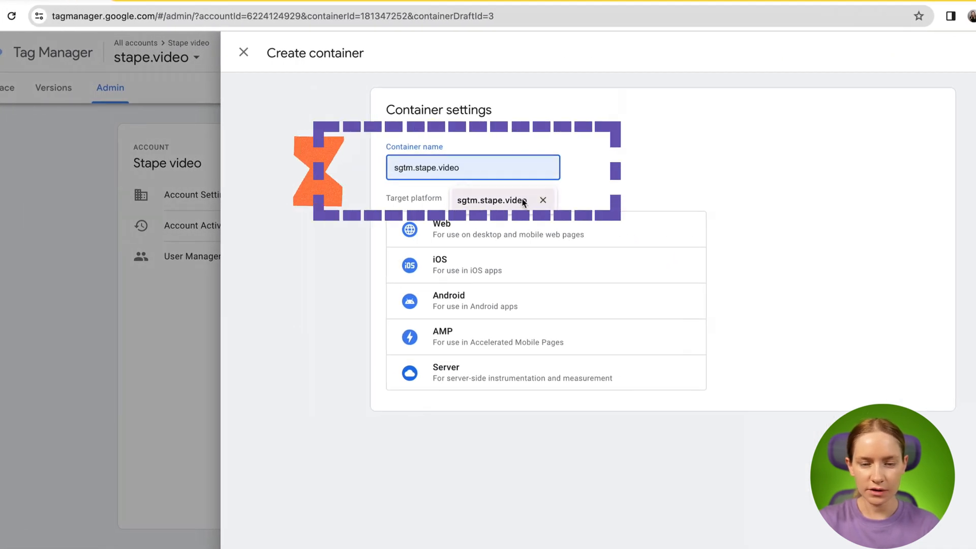
{"action": "left_click", "coordinate": [476, 372]}
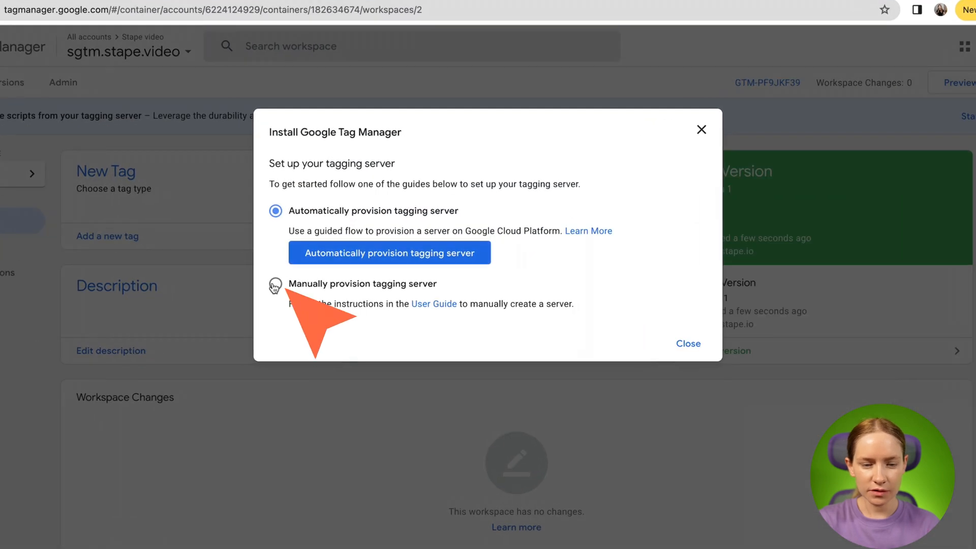
Step: Choose manual tagging-server provisioning and copy the container config string
{"action": "left_click", "coordinate": [275, 284]}
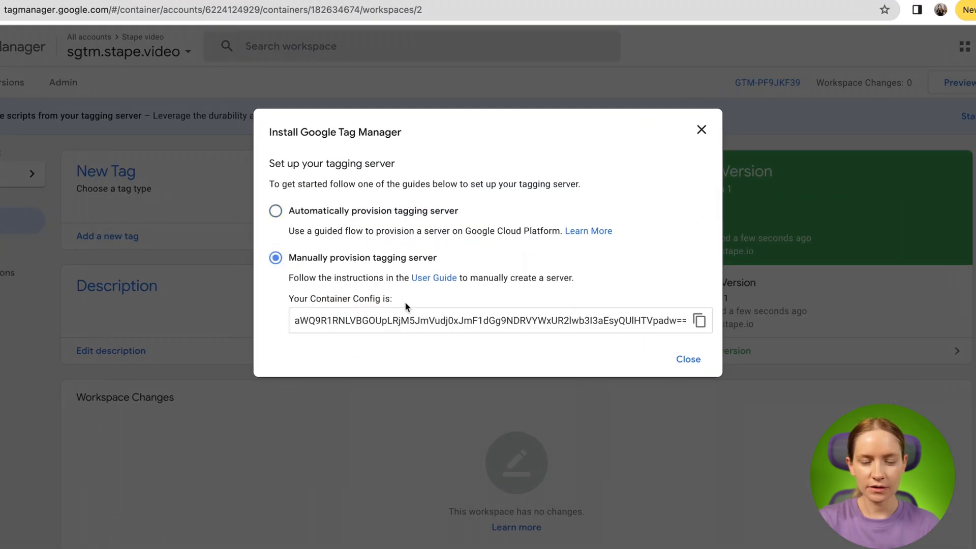
{"action": "left_click", "coordinate": [698, 321]}
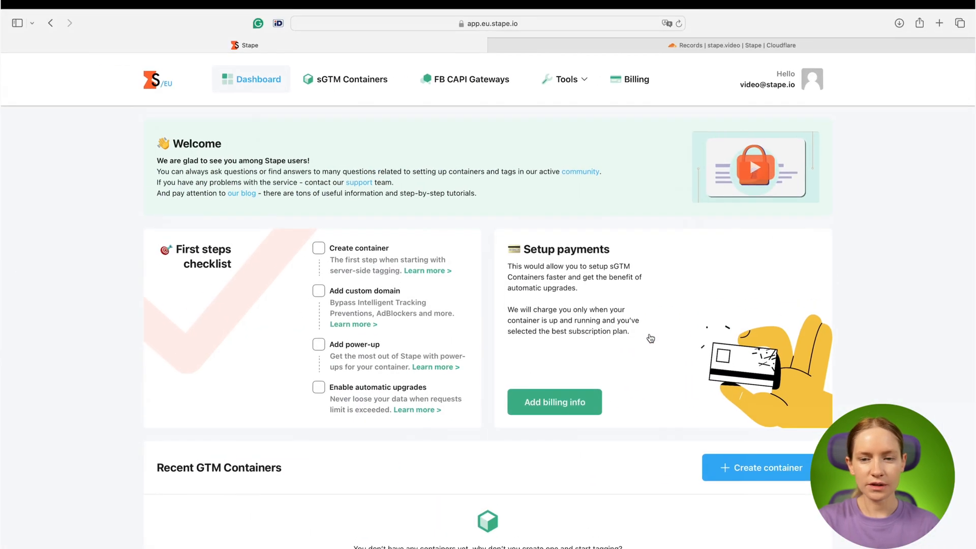
Step: Start a new Stape sGTM container and enter the name 'sgtm.stape.video'
{"action": "scroll", "scroll_direction": "down", "scroll_amount": 3}
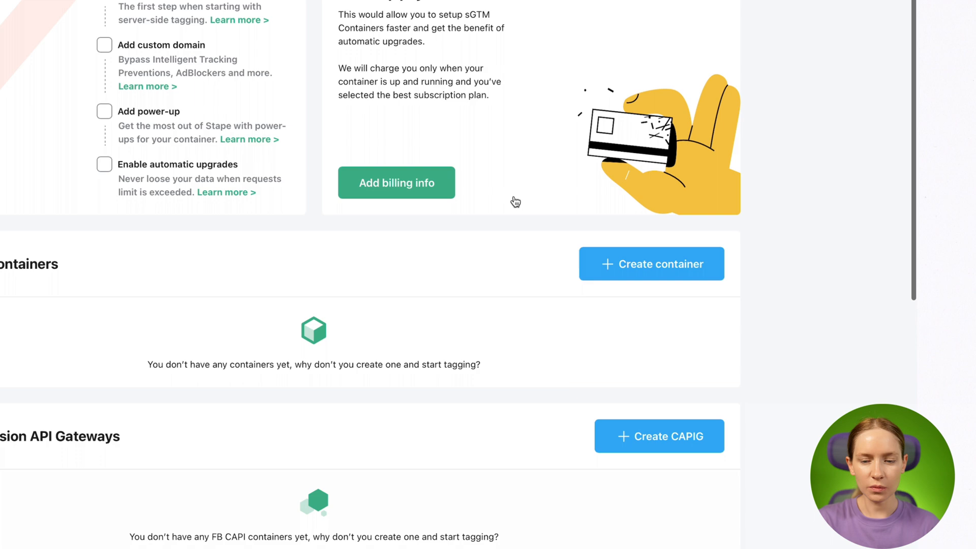
{"action": "left_click", "coordinate": [651, 264]}
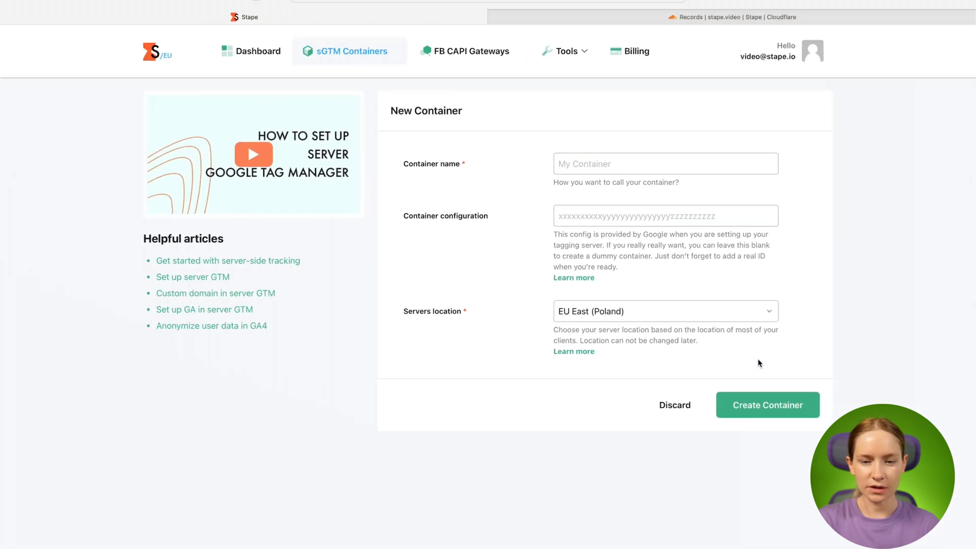
{"action": "left_click", "coordinate": [665, 164]}
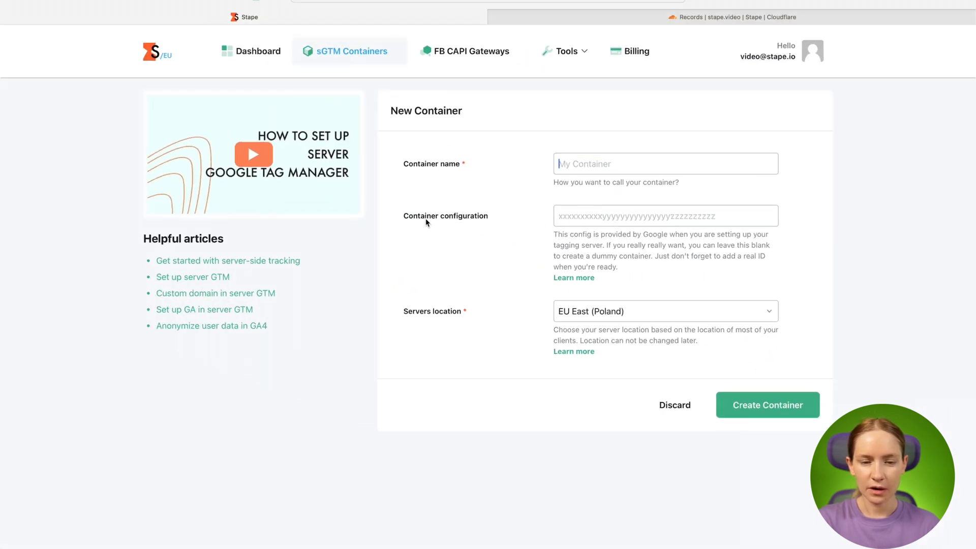
{"action": "type", "text": "sgtm.stape.video"}
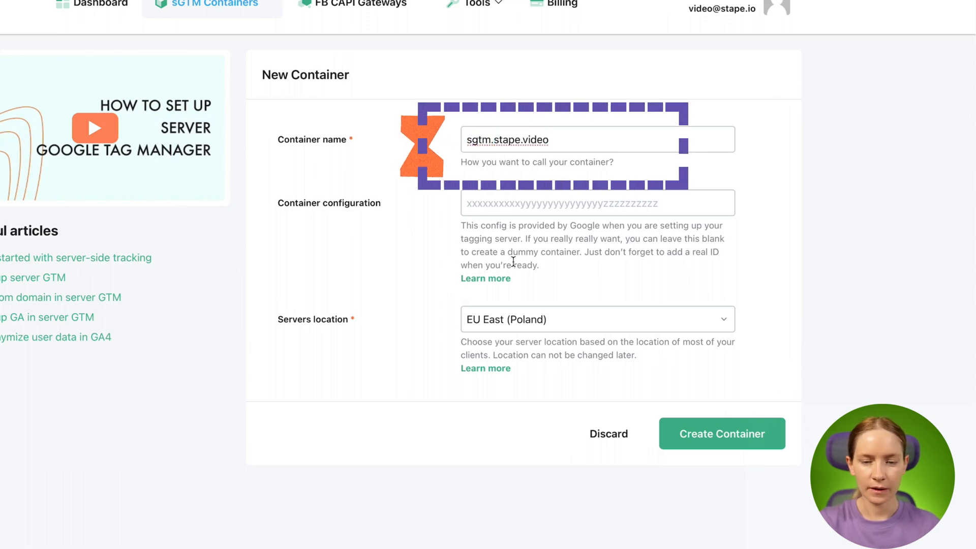
{"action": "key", "text": "ctrl+c"}
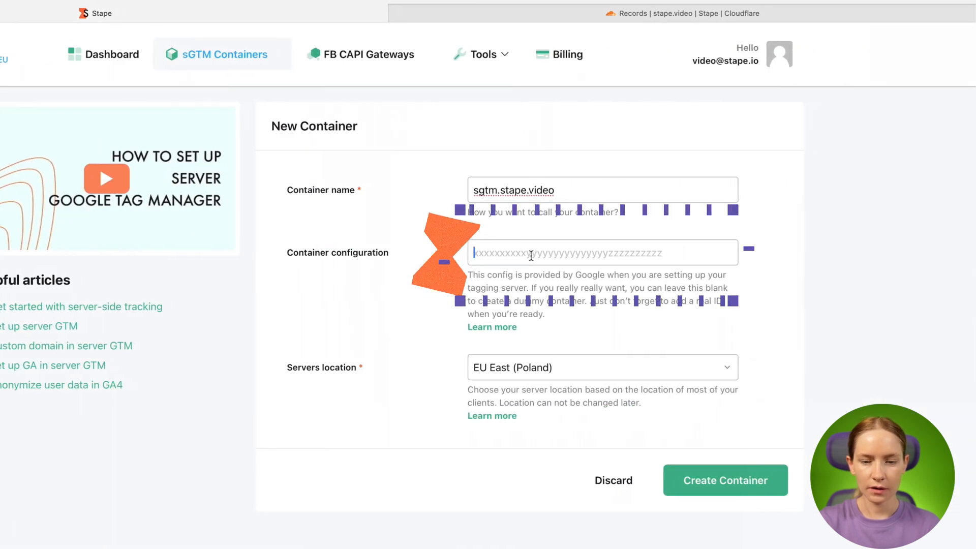
Step: Paste the GTM container config, choose EU Center (France) servers, and create the container
{"action": "key", "text": "ctrl+v"}
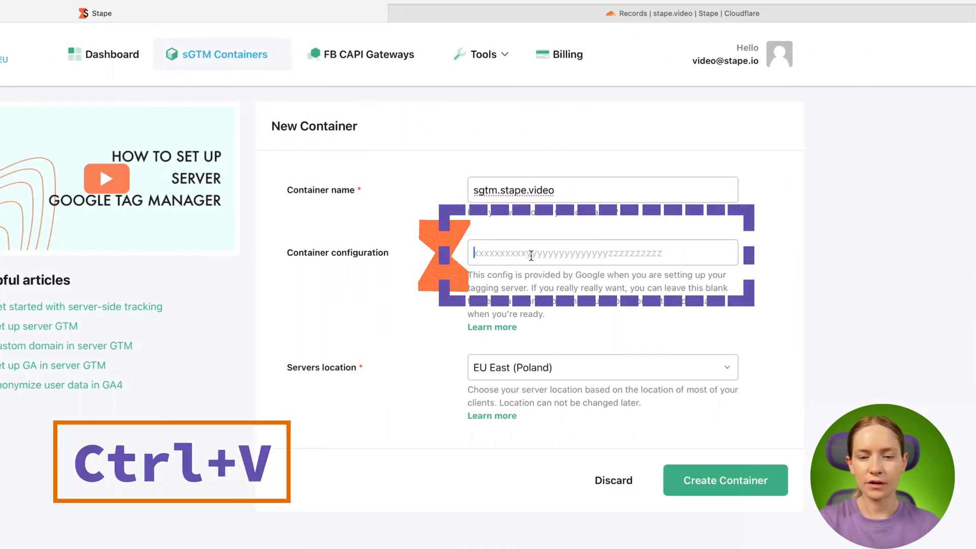
{"action": "key", "text": "ctrl+v"}
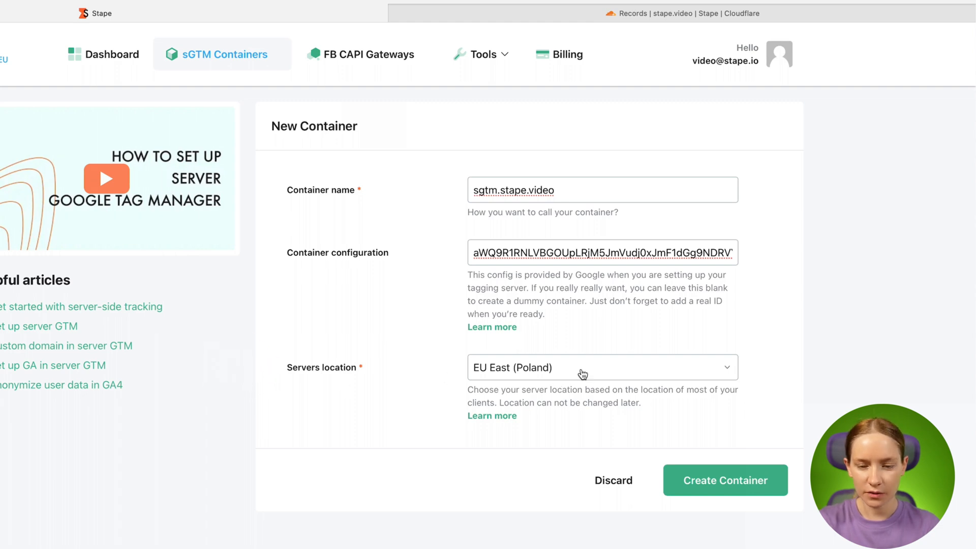
{"action": "left_click", "coordinate": [603, 367]}
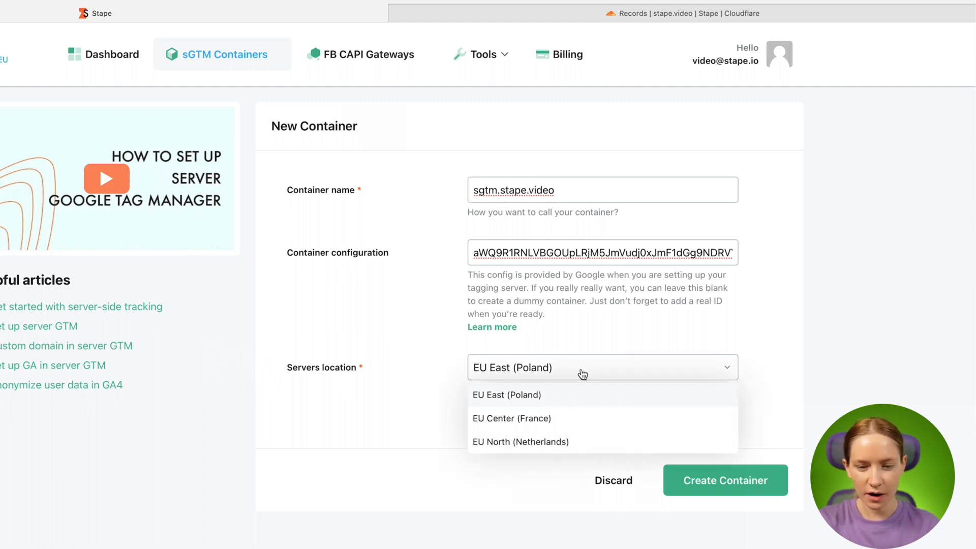
{"action": "left_click", "coordinate": [512, 418]}
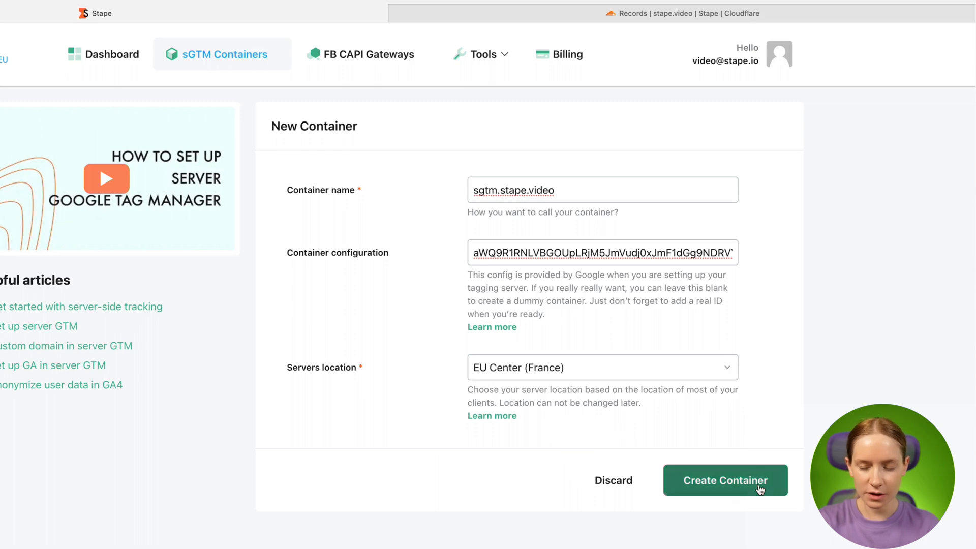
{"action": "left_click", "coordinate": [726, 480]}
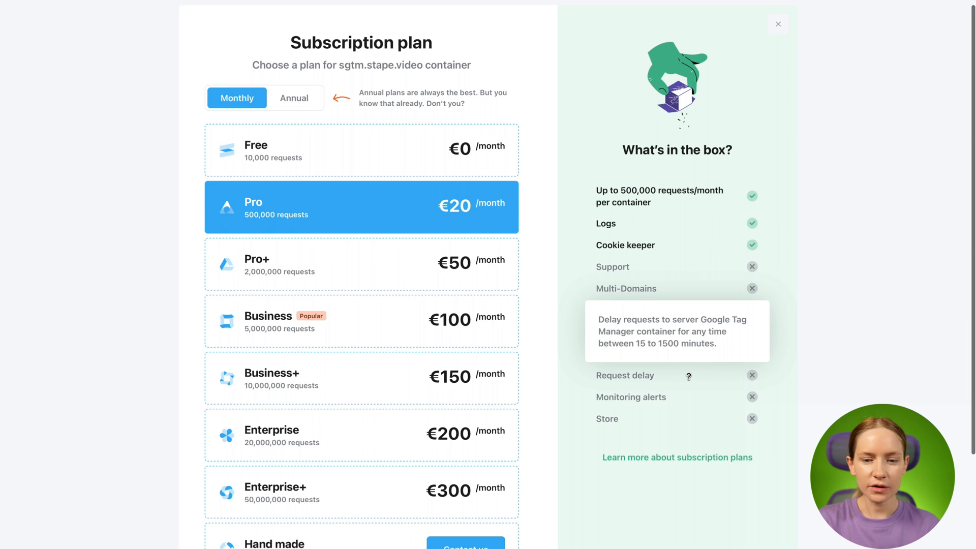
Step: Scroll the subscription plan popup to reach the Stape pricing page link
{"action": "scroll", "scroll_direction": "down", "scroll_amount": 3}
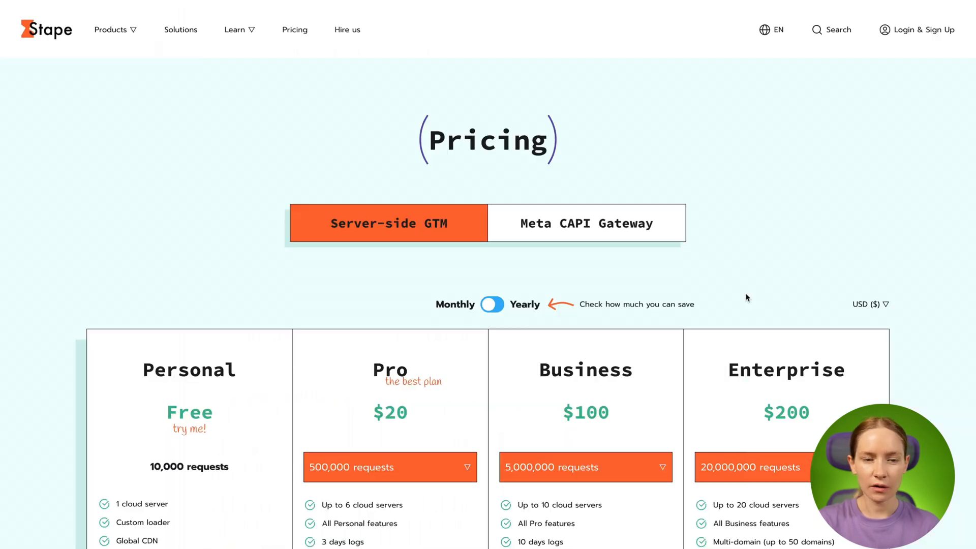
{"action": "scroll", "scroll_direction": "down", "scroll_amount": 3}
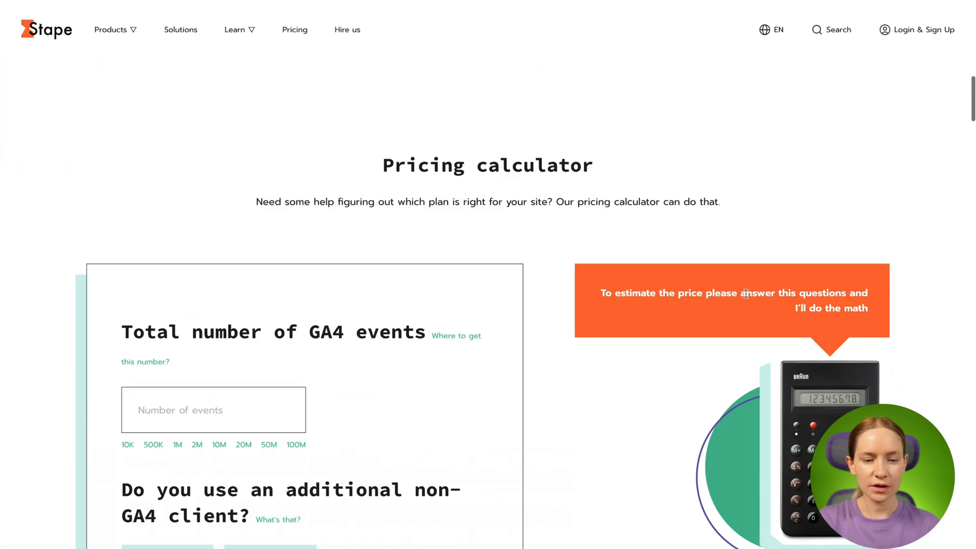
{"action": "scroll", "scroll_direction": "down", "scroll_amount": 3}
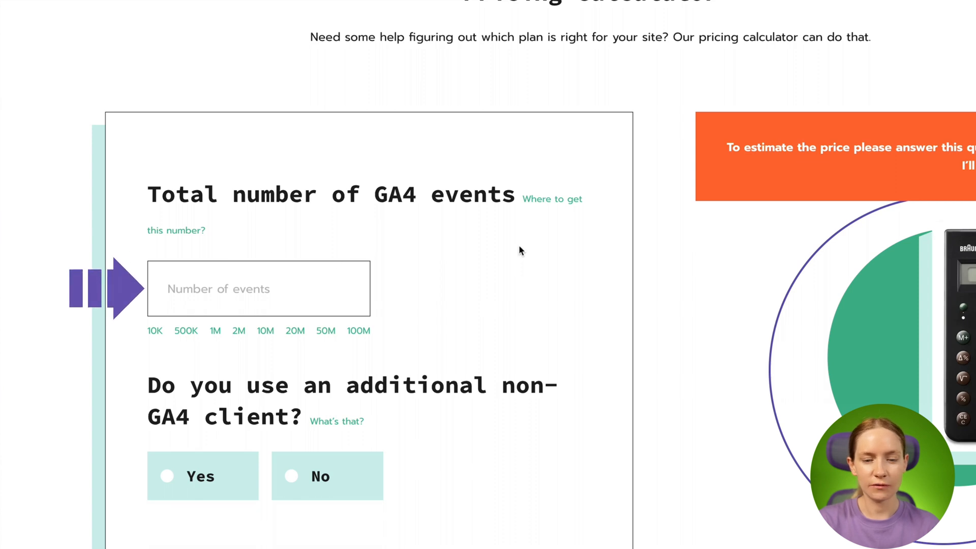
{"action": "mouse_move", "coordinate": [529, 206]}
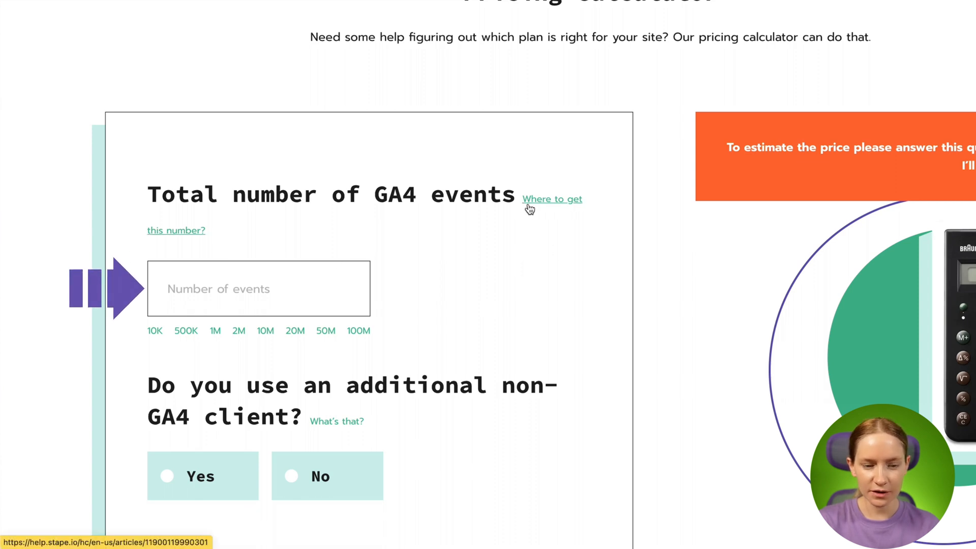
{"action": "mouse_move", "coordinate": [308, 320]}
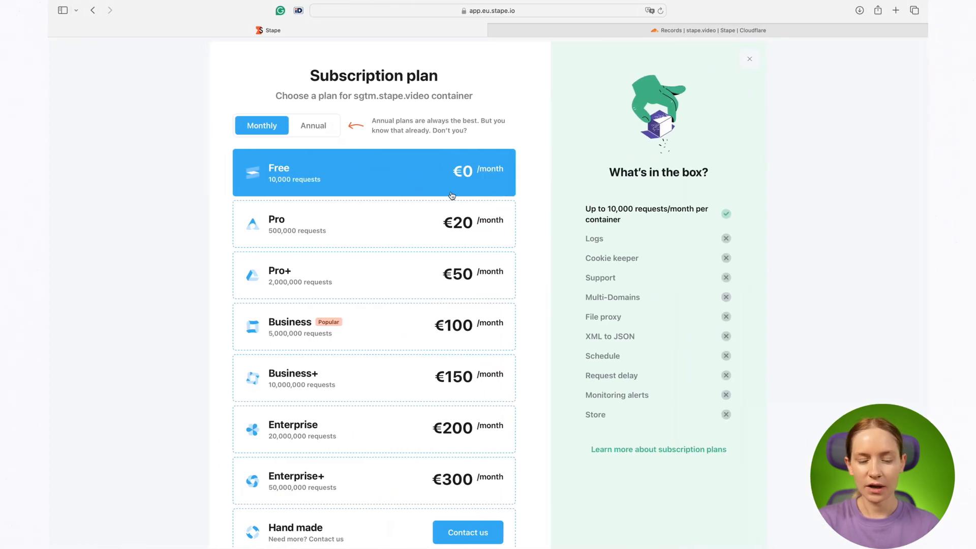
Step: Continue with the Free plan, then go back to the sgtm.stape.video container page
{"action": "scroll", "scroll_direction": "down", "scroll_amount": 3}
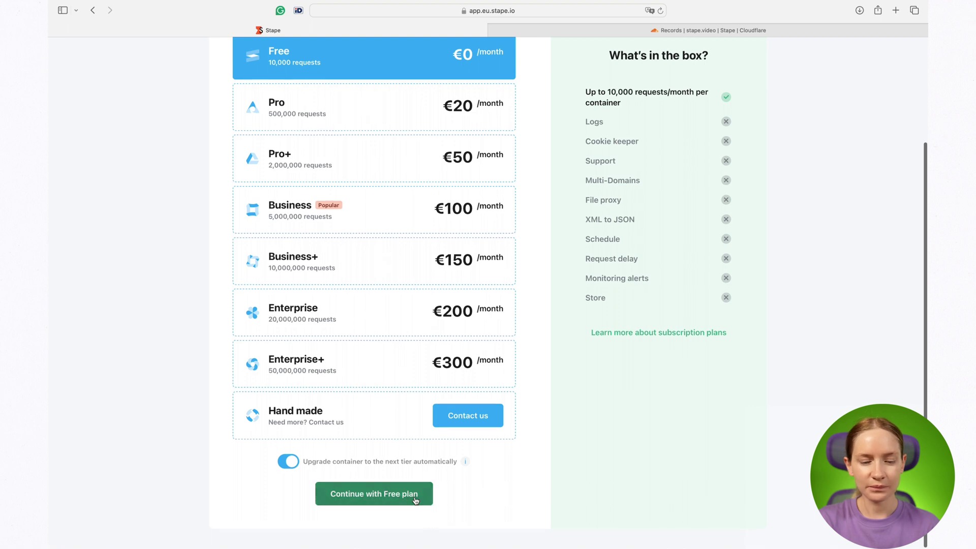
{"action": "left_click", "coordinate": [374, 494]}
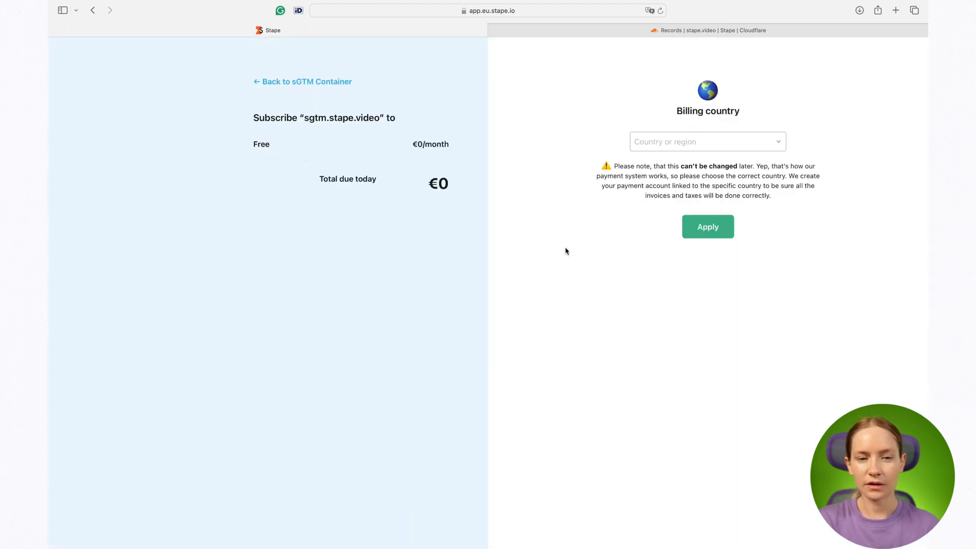
{"action": "mouse_move", "coordinate": [297, 85]}
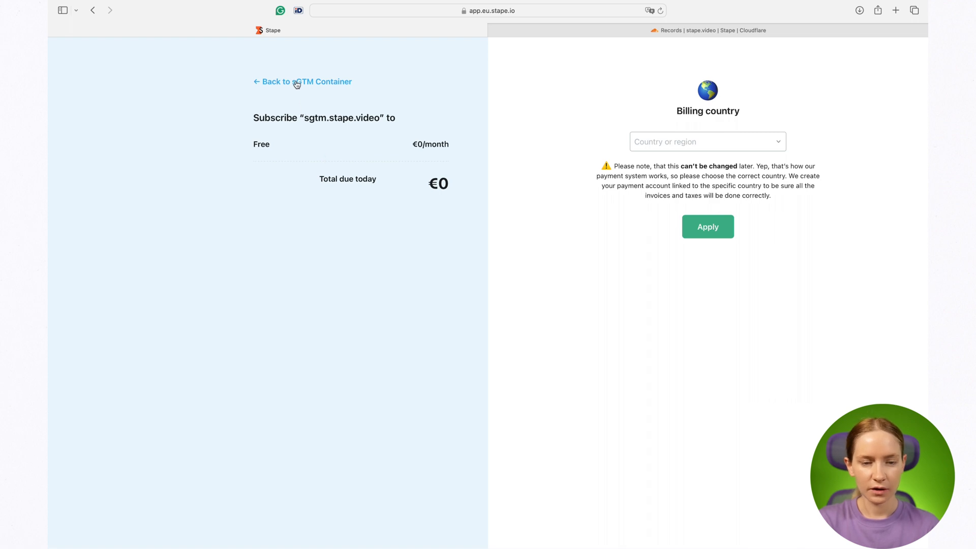
{"action": "left_click", "coordinate": [303, 82]}
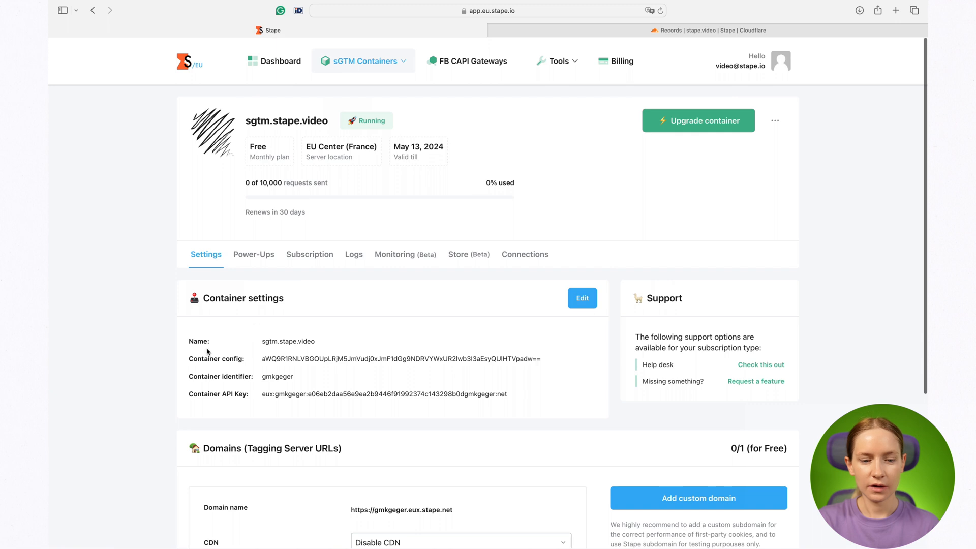
{"action": "mouse_move", "coordinate": [131, 308]}
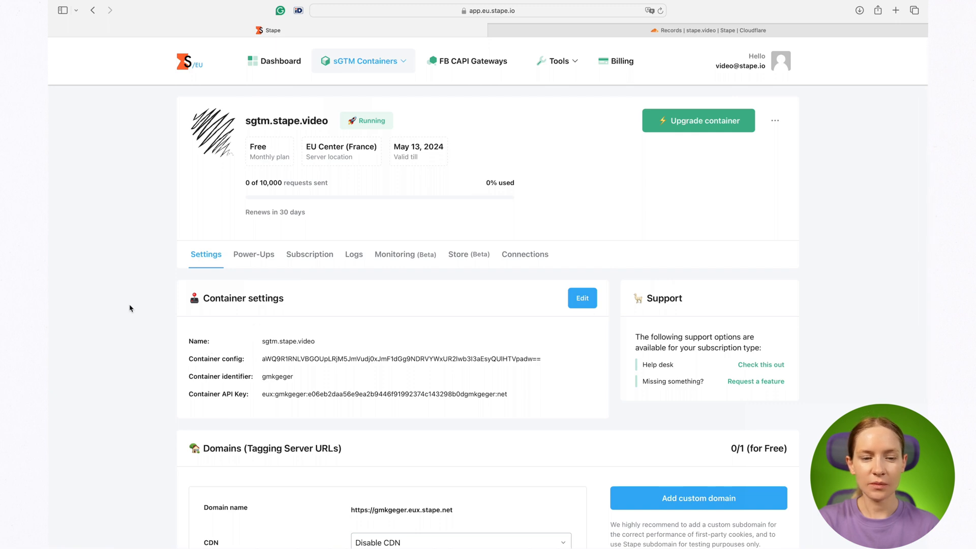